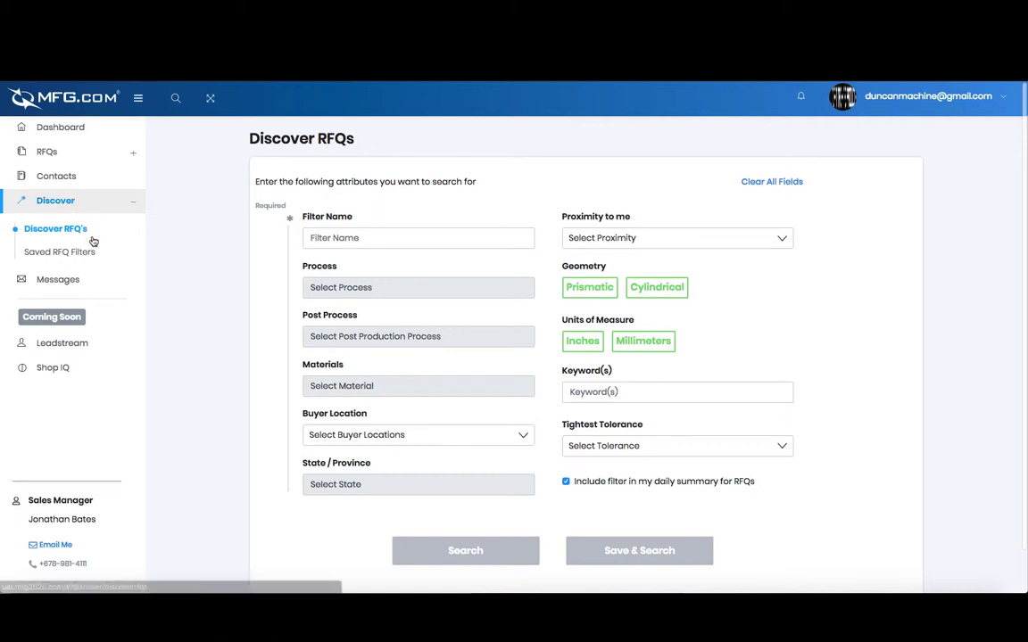
mouse_move(59, 252)
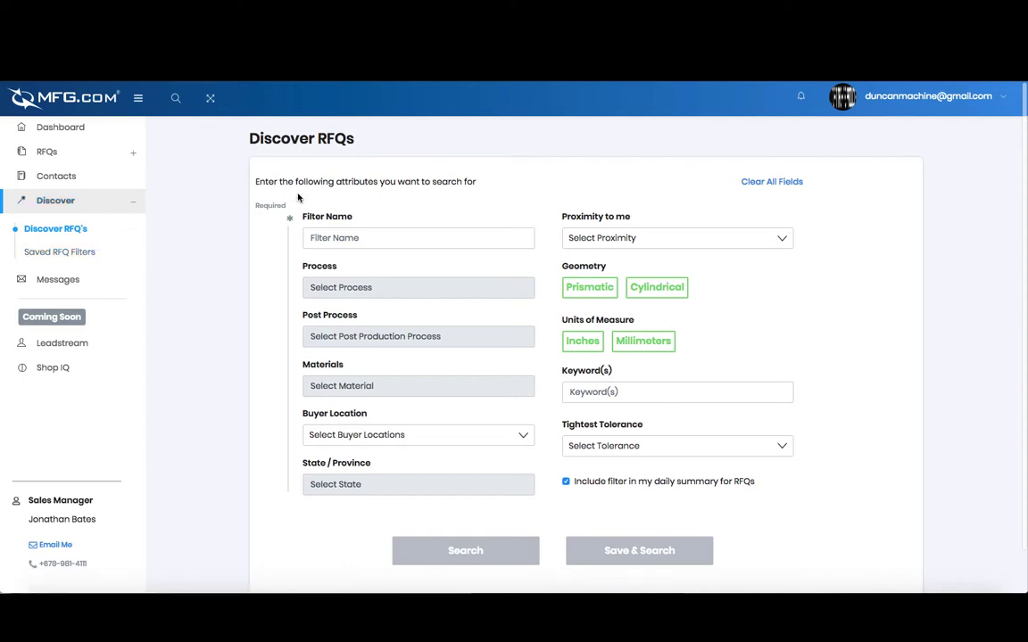
Name the new RFQ filter 'Casting' in the Filter Name field.
left_click(417, 237)
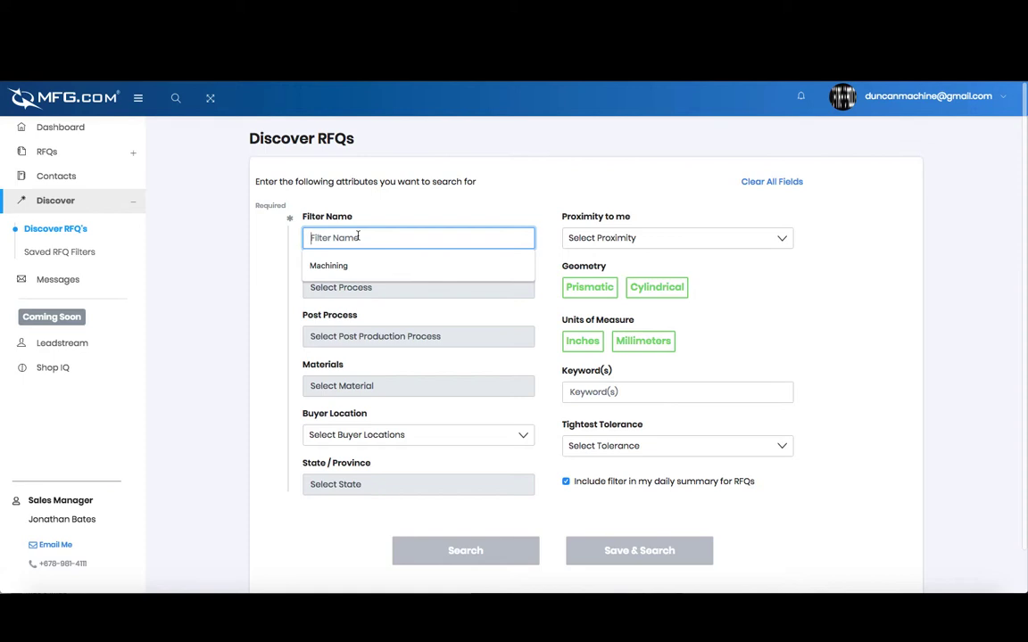
type("Casting")
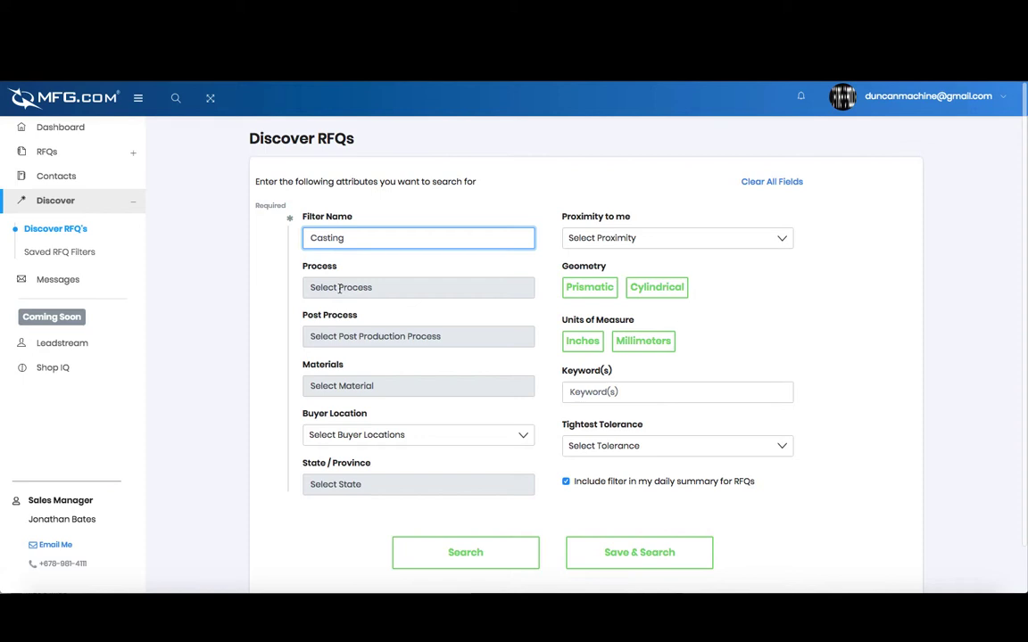
Add the whole Casting process group, Centrifugal through Vacuum, to the Process field.
left_click(417, 285)
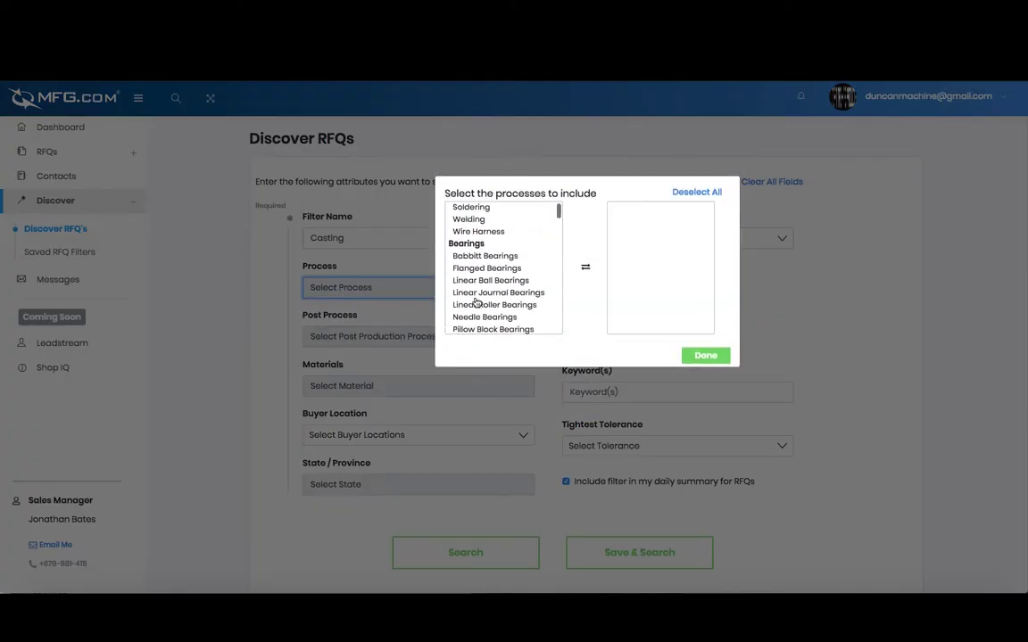
scroll("up", 3)
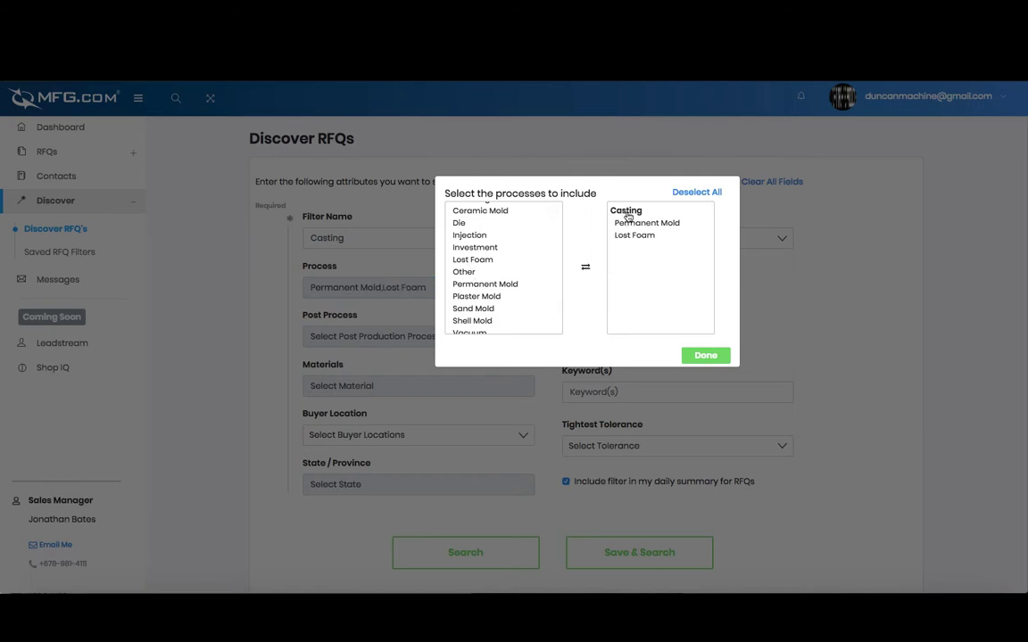
left_click(695, 193)
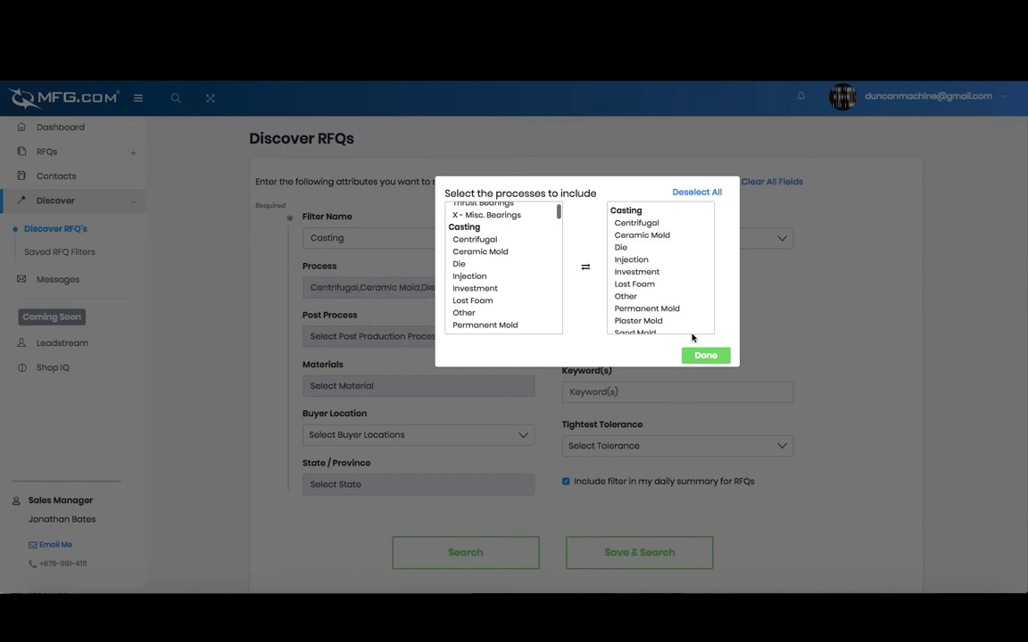
left_click(705, 355)
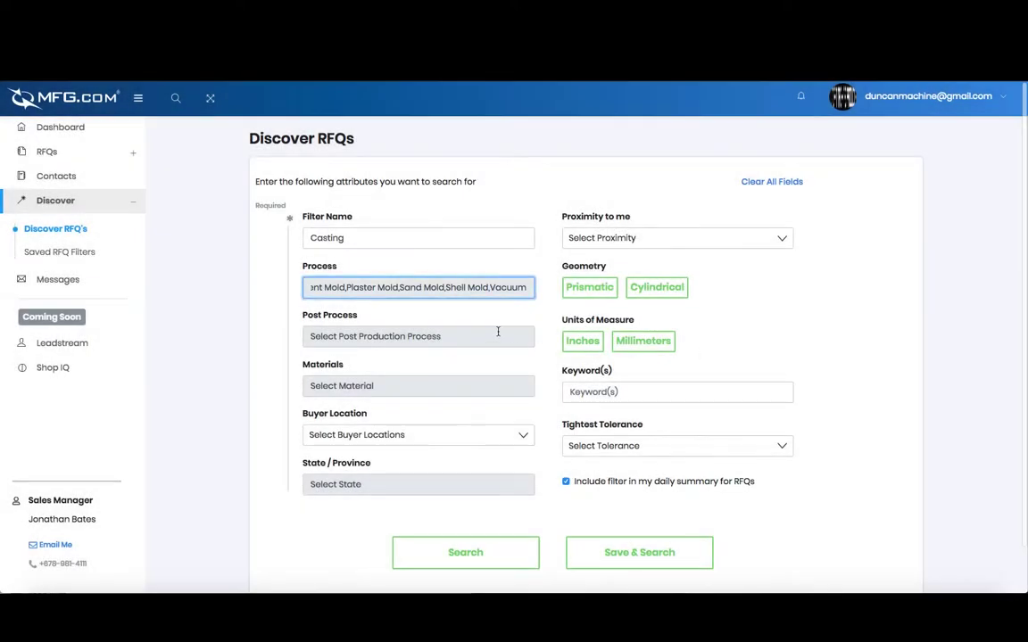
mouse_move(467, 336)
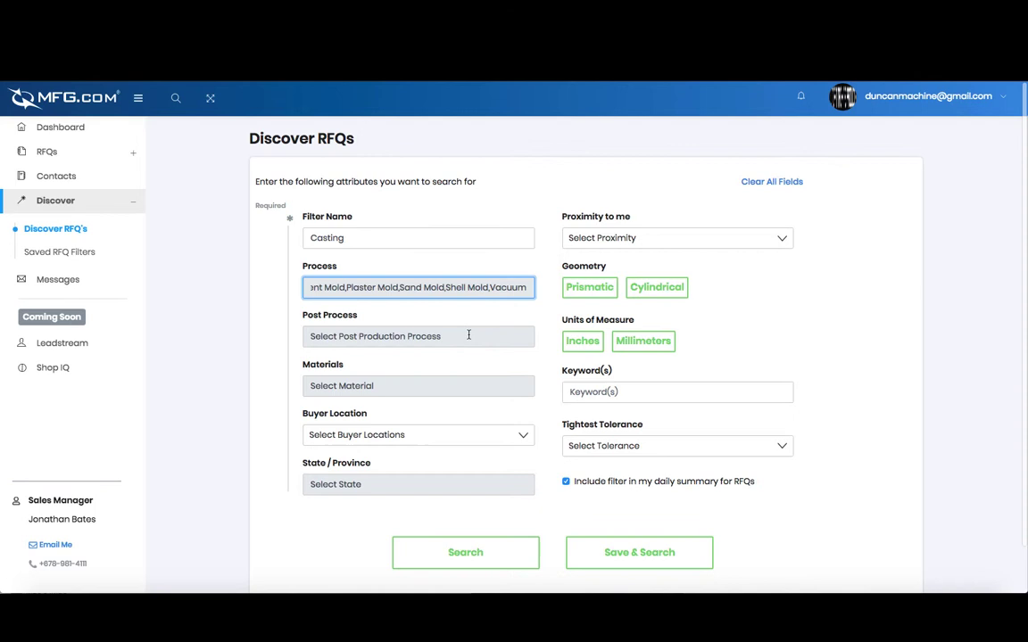
left_click(417, 335)
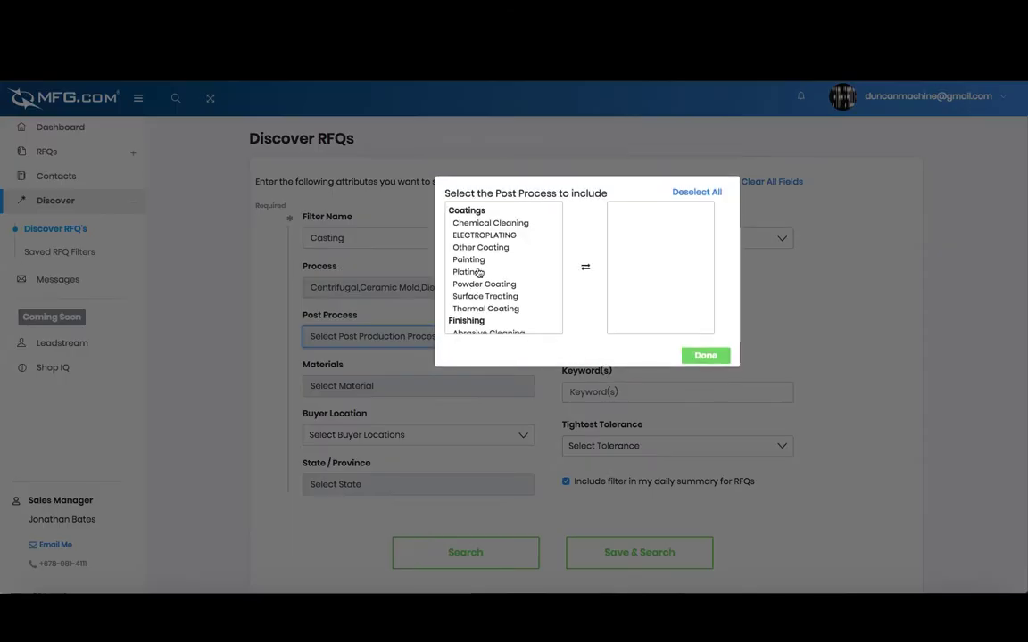
scroll("down", 3)
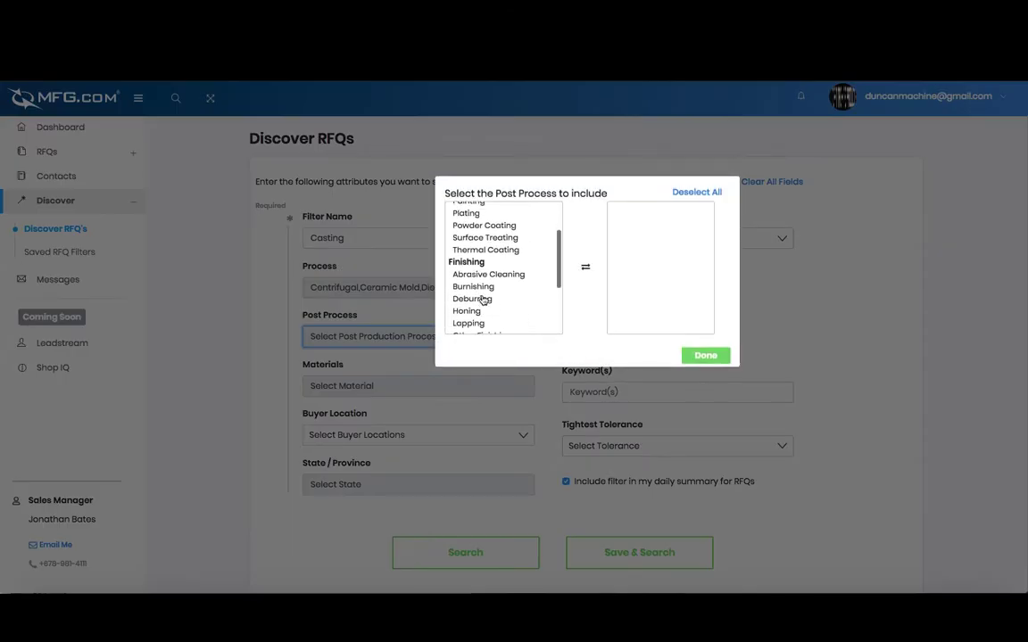
scroll("down", 3)
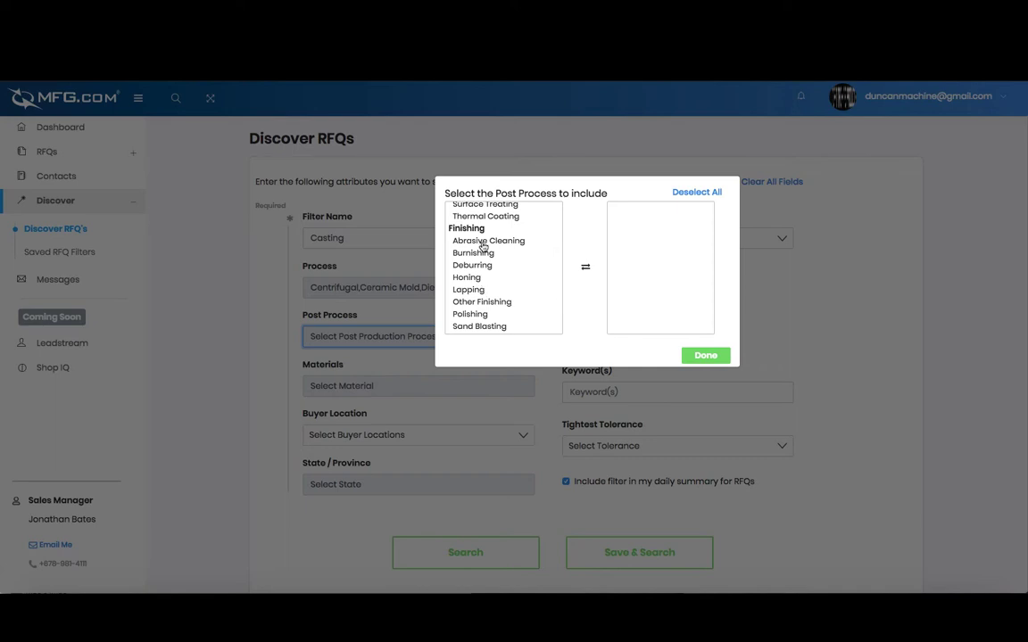
left_click(488, 239)
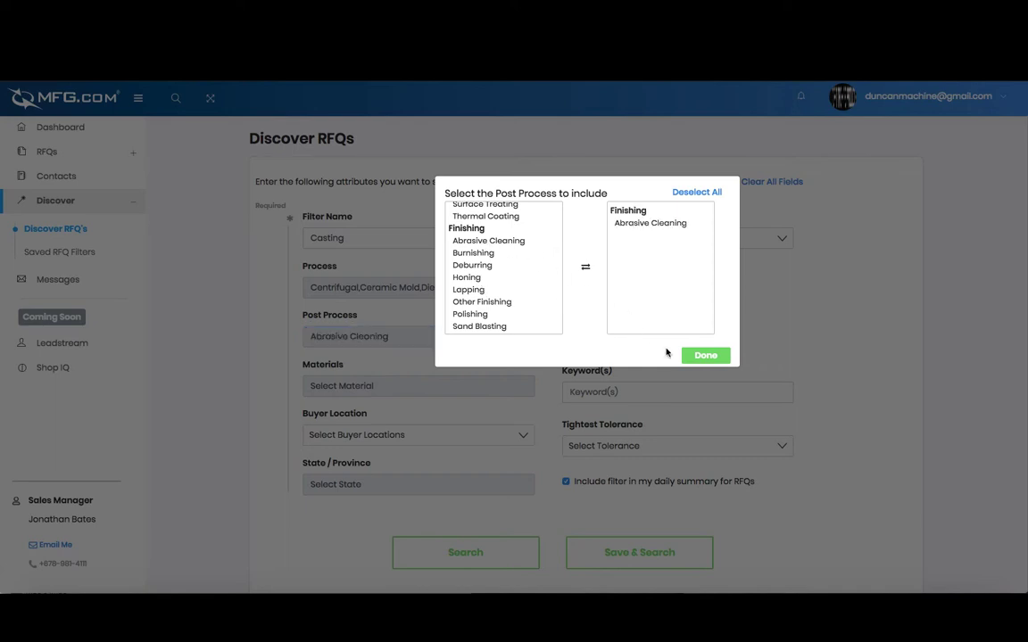
left_click(704, 355)
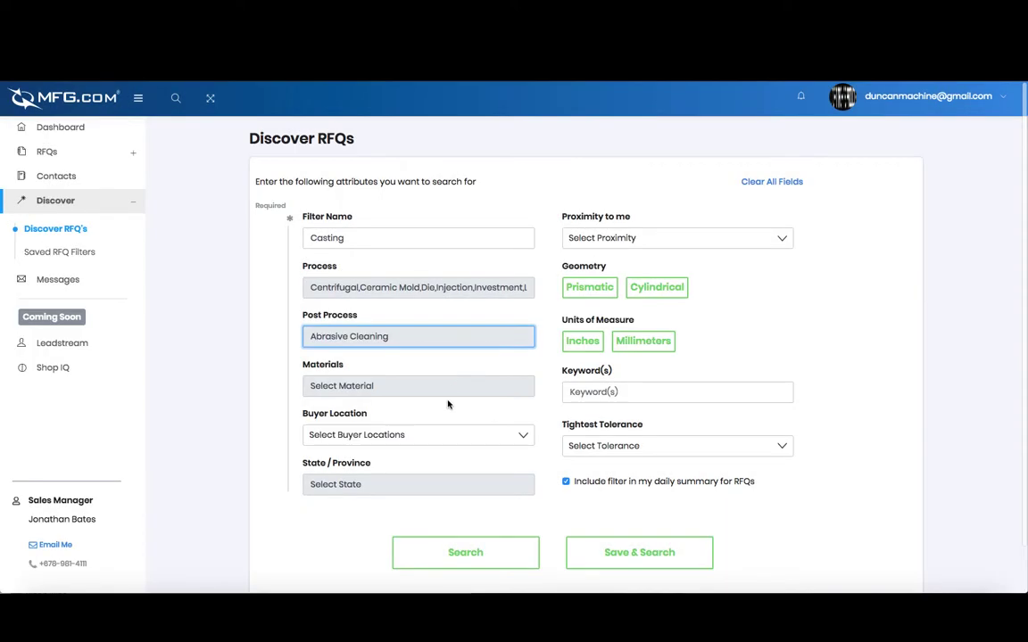
left_click(417, 336)
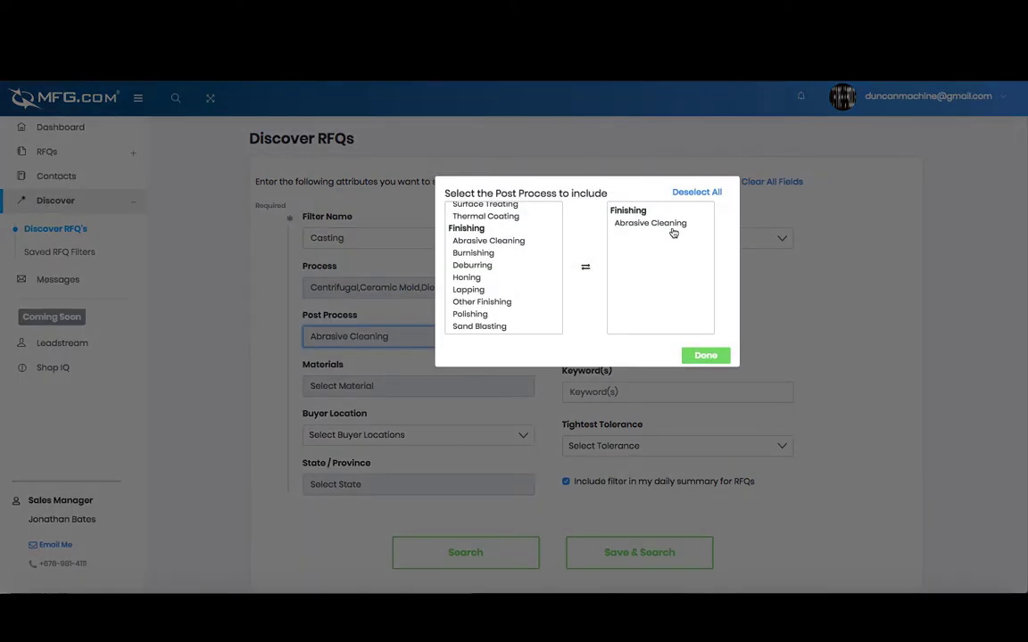
left_click(650, 223)
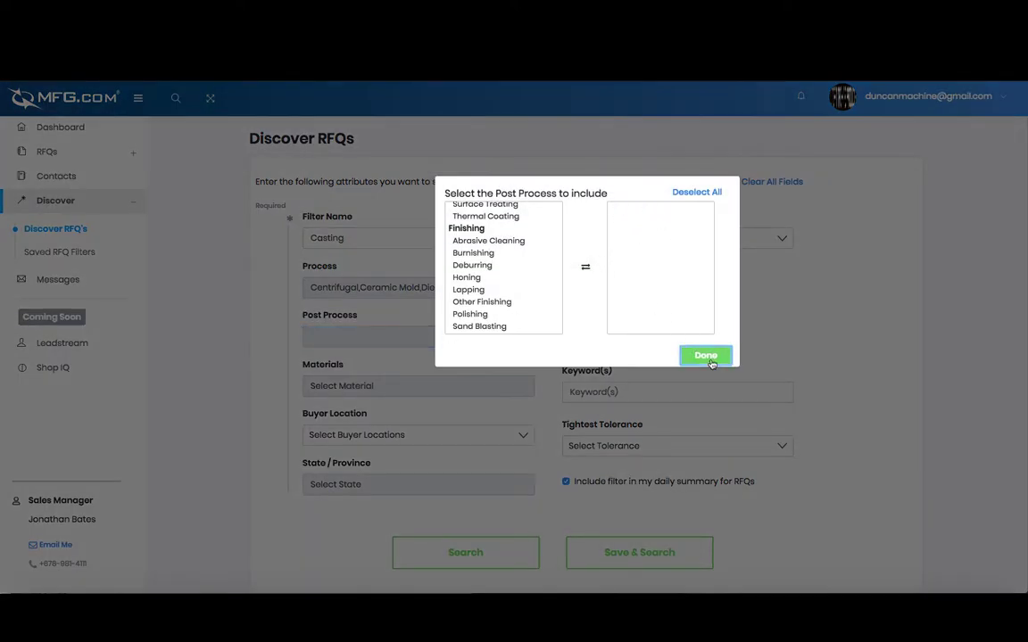
left_click(706, 355)
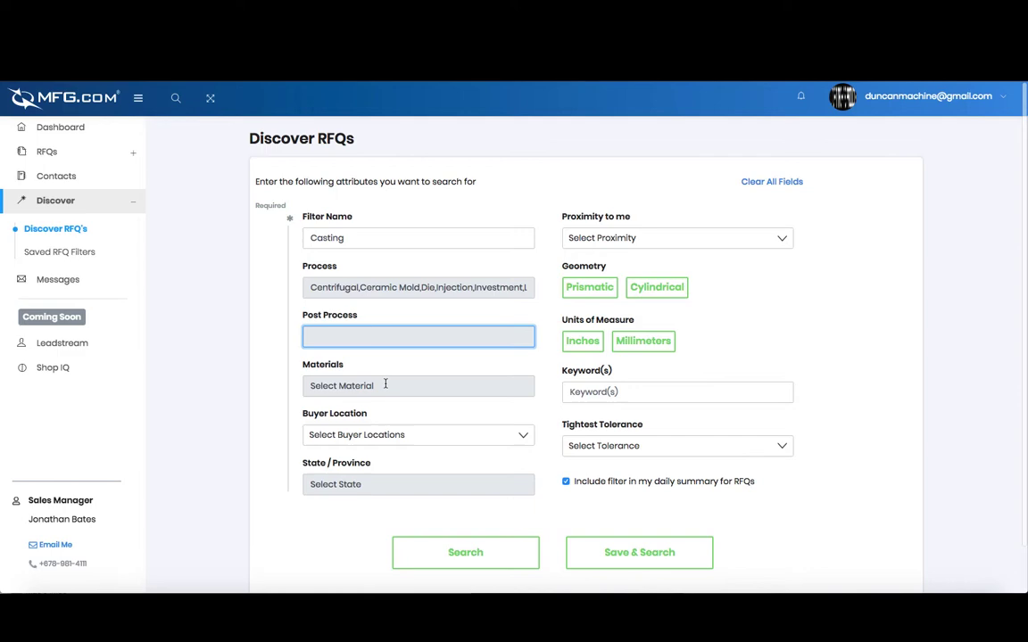
Leave Materials empty and bring up the Buyer Location region choices.
left_click(417, 385)
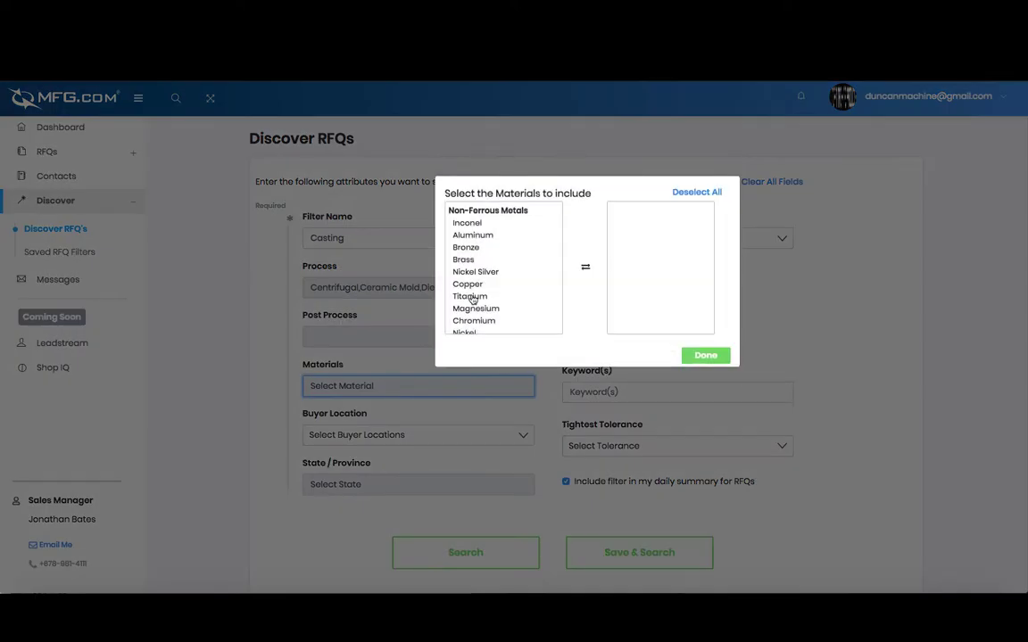
left_click(704, 355)
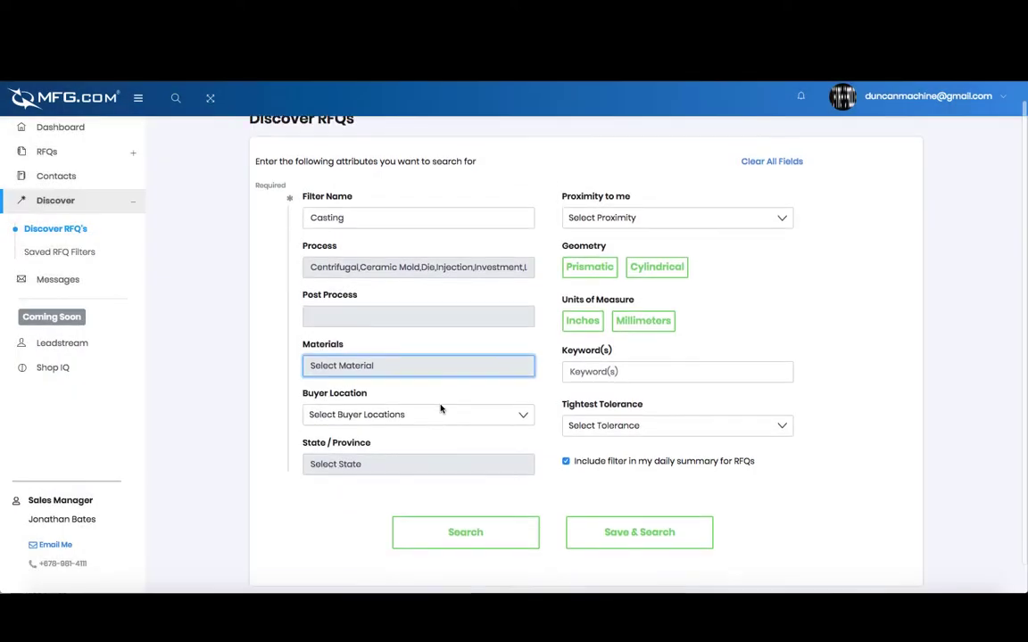
left_click(417, 414)
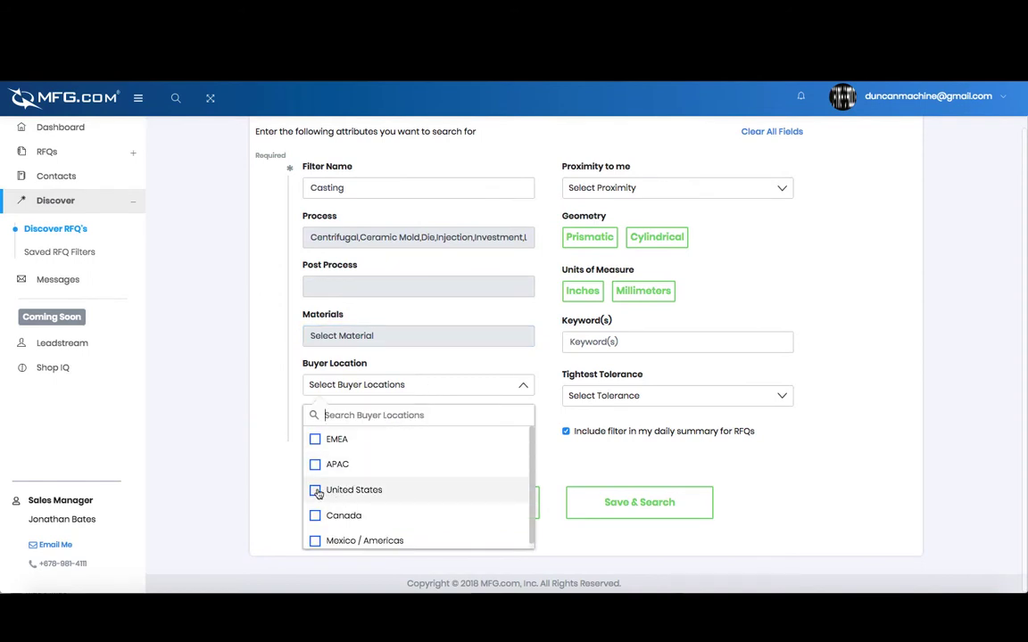
Set Buyer Location to United States and review the proximity distance options.
left_click(314, 488)
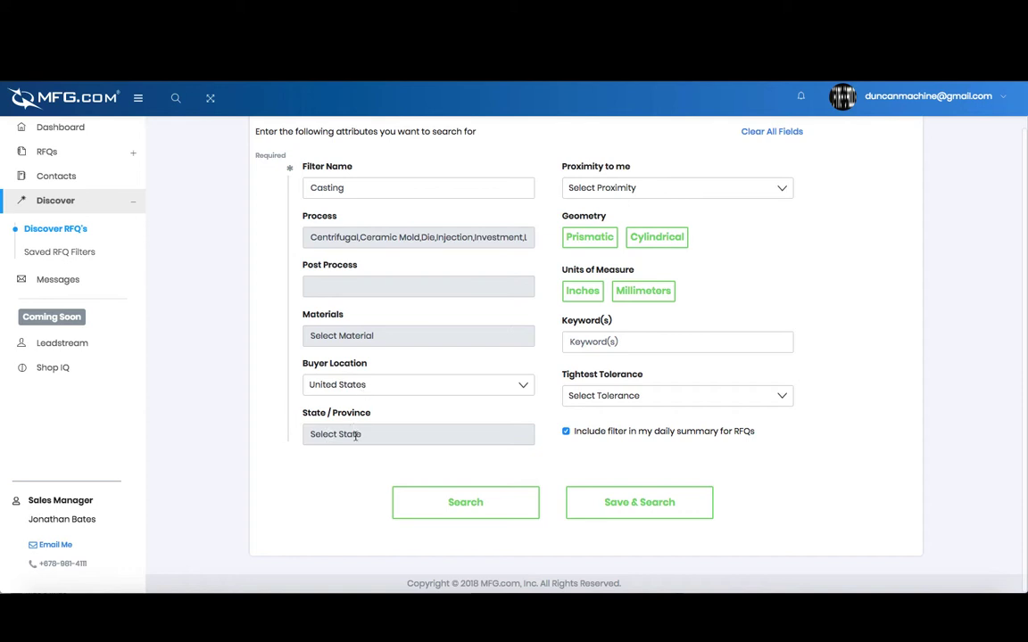
left_click(417, 434)
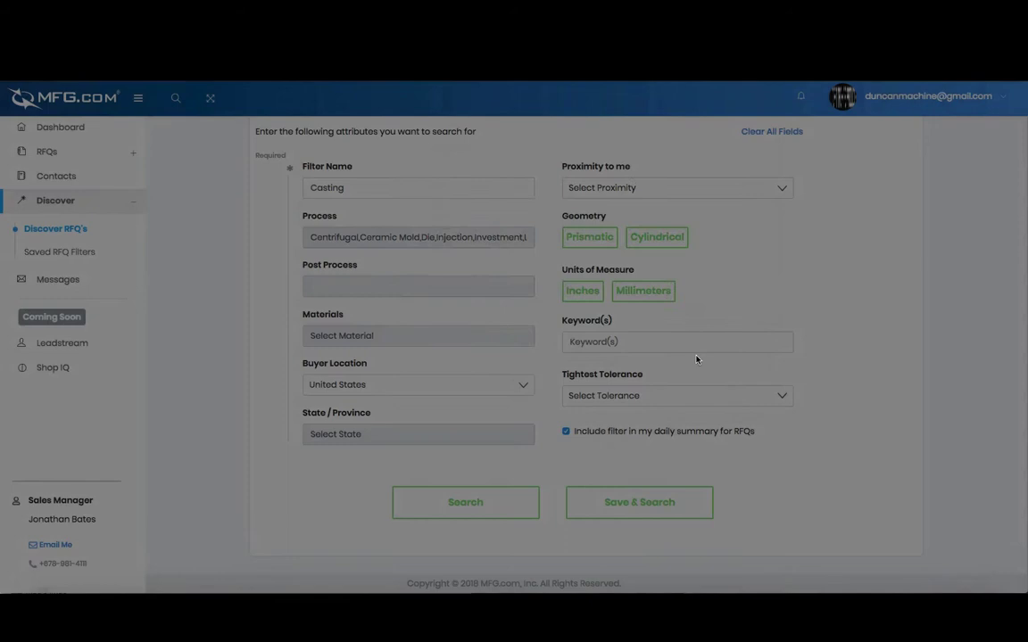
left_click(676, 188)
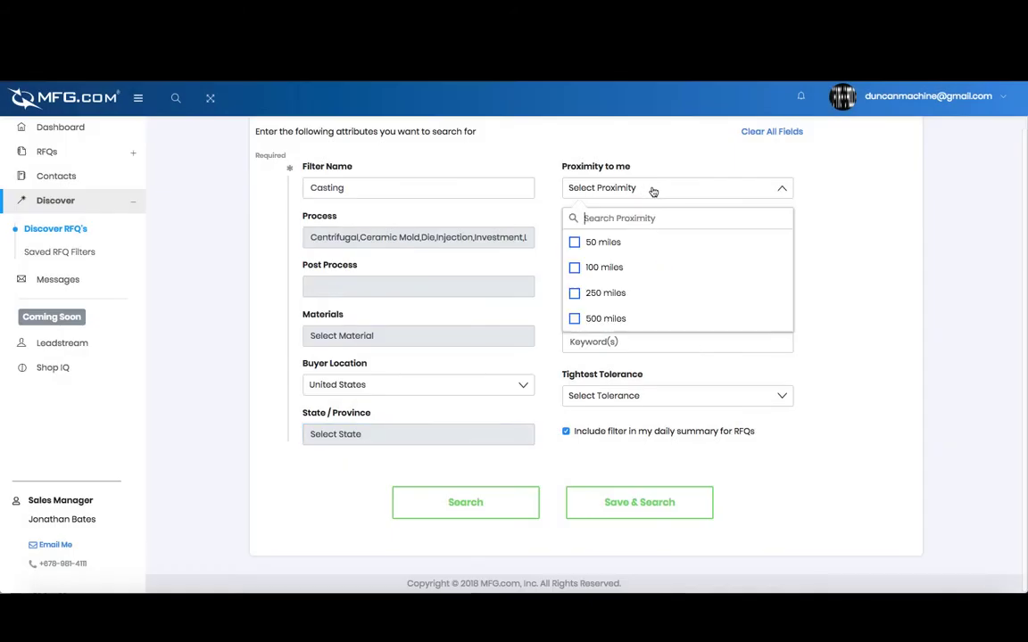
mouse_move(607, 318)
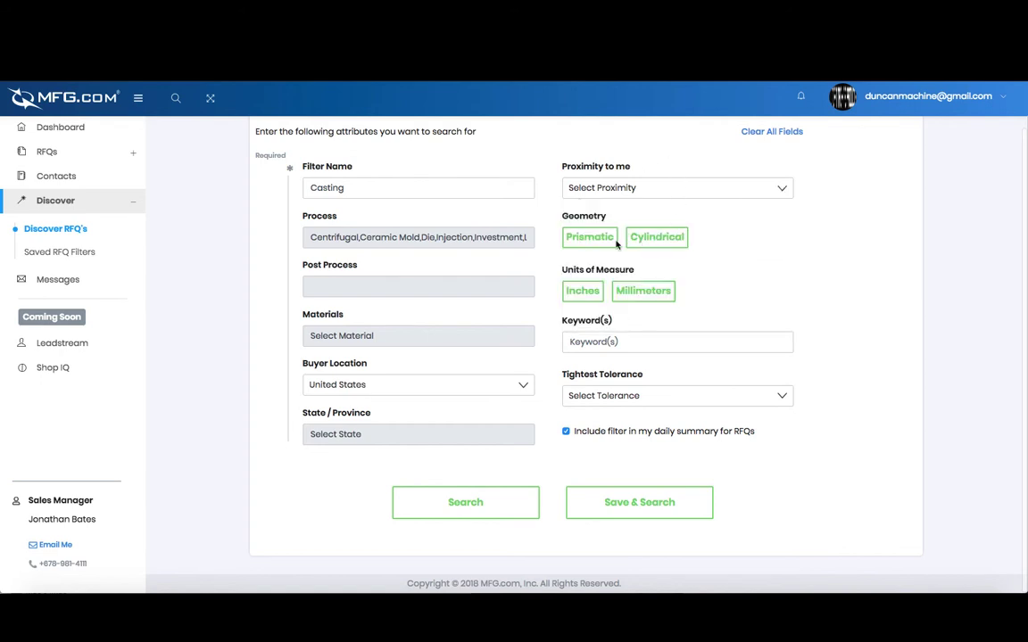
Set part geometry to Cylindrical and measurement units to Millimeters.
left_click(589, 236)
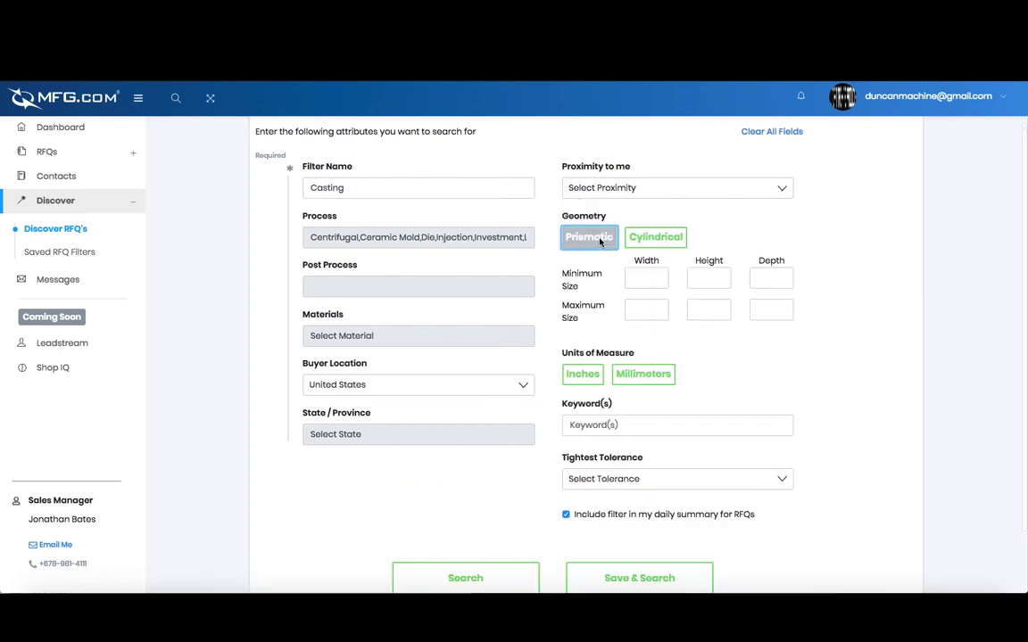
left_click(656, 236)
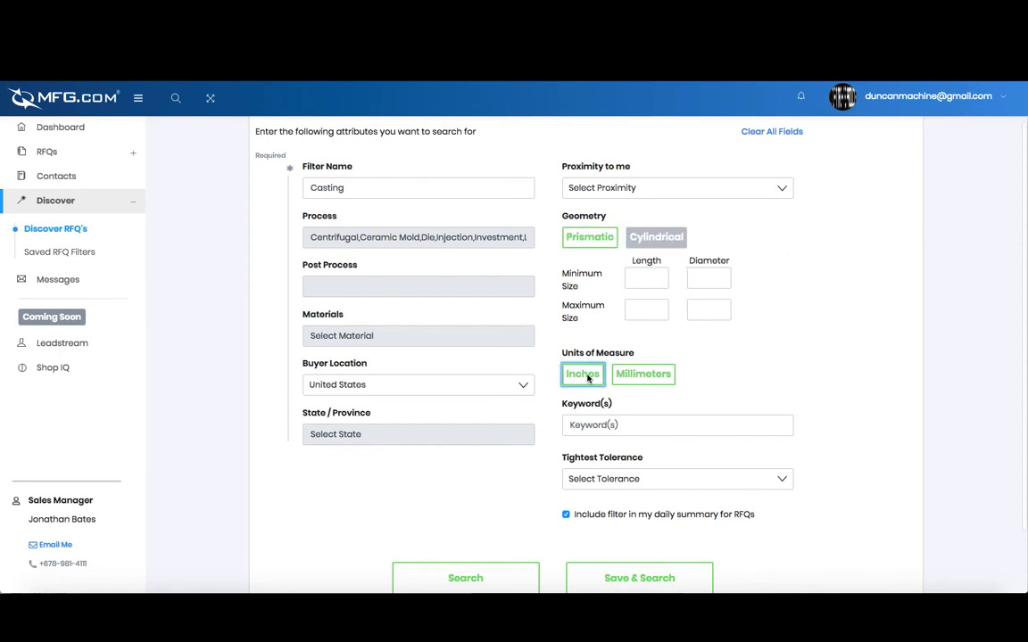
left_click(642, 375)
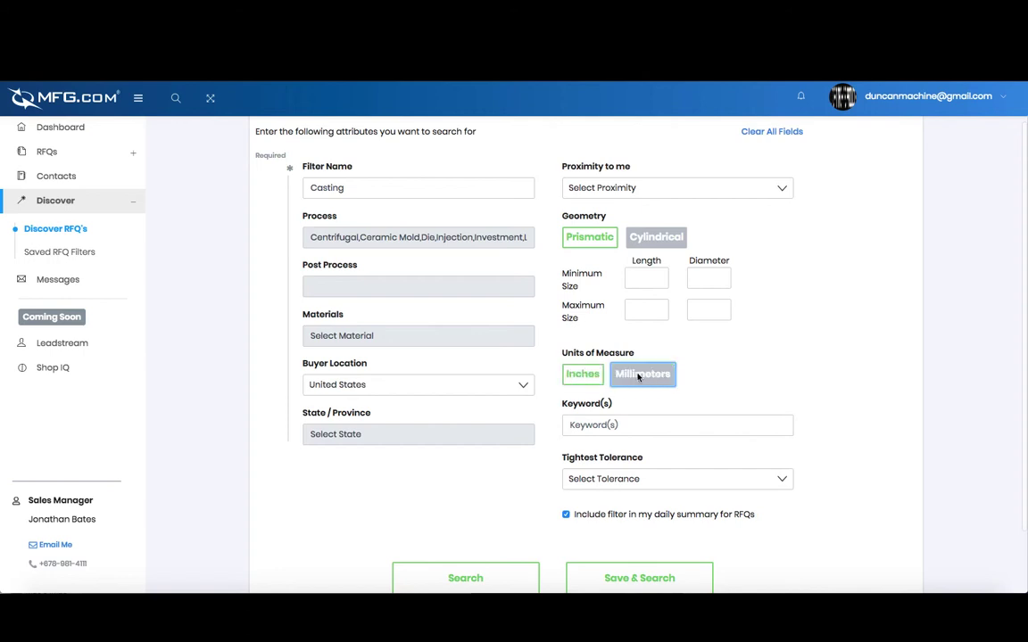
scroll("down", 3)
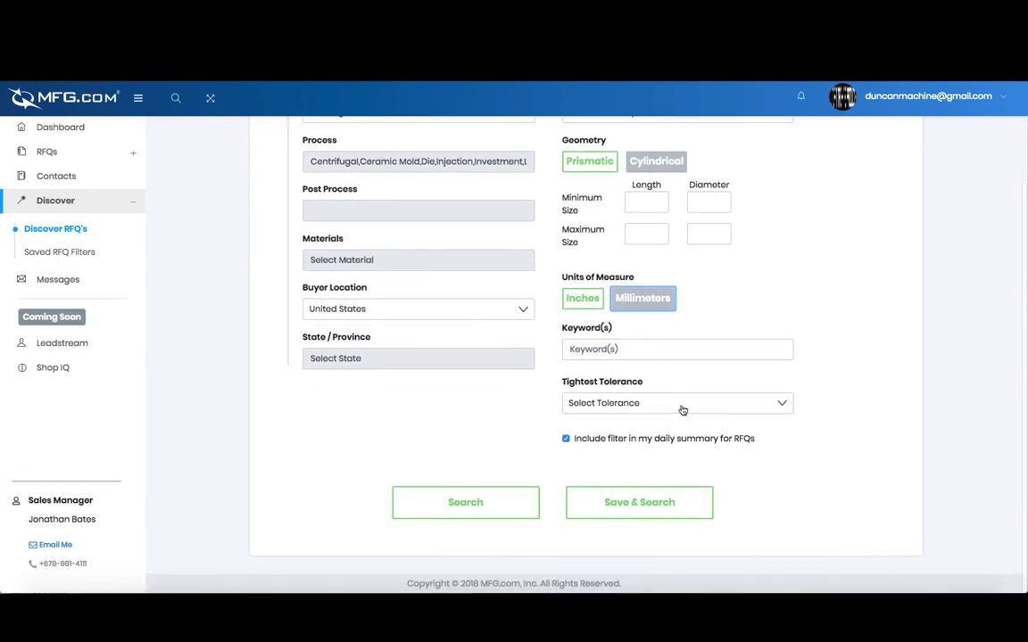
mouse_move(642, 406)
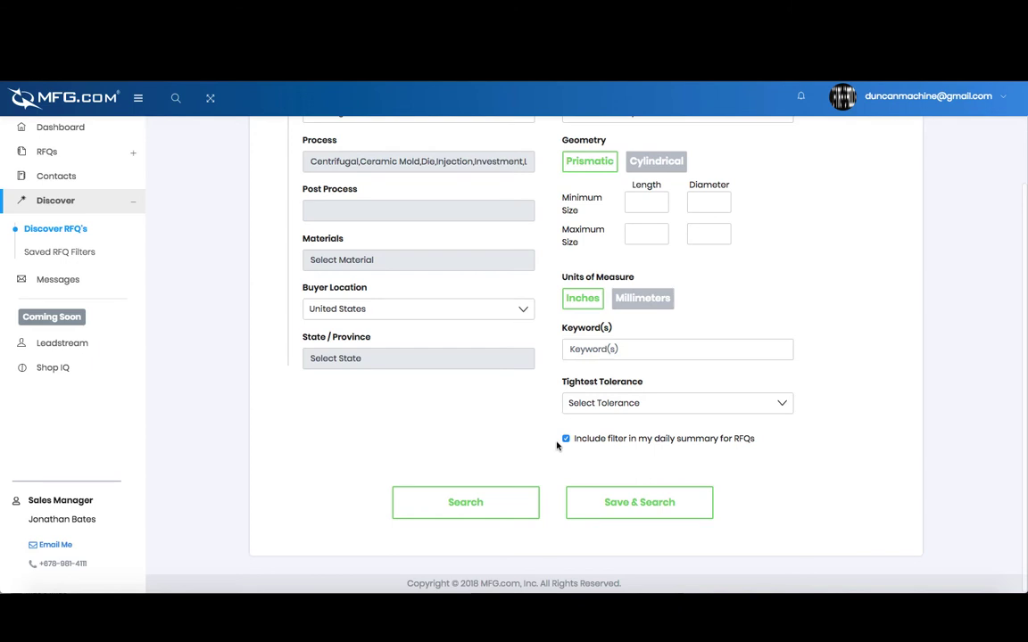
mouse_move(722, 442)
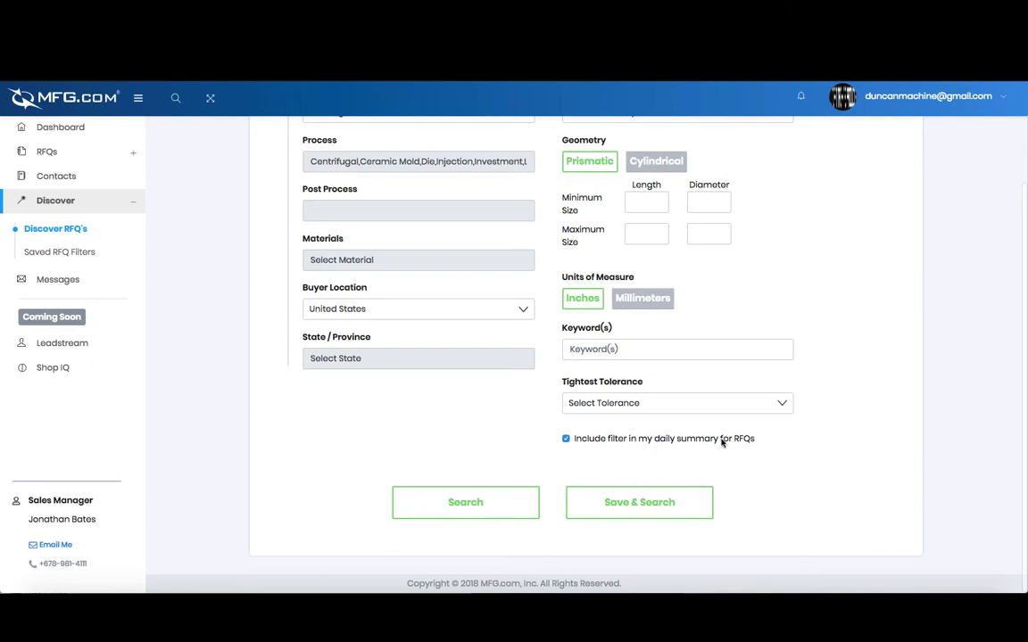
mouse_move(721, 460)
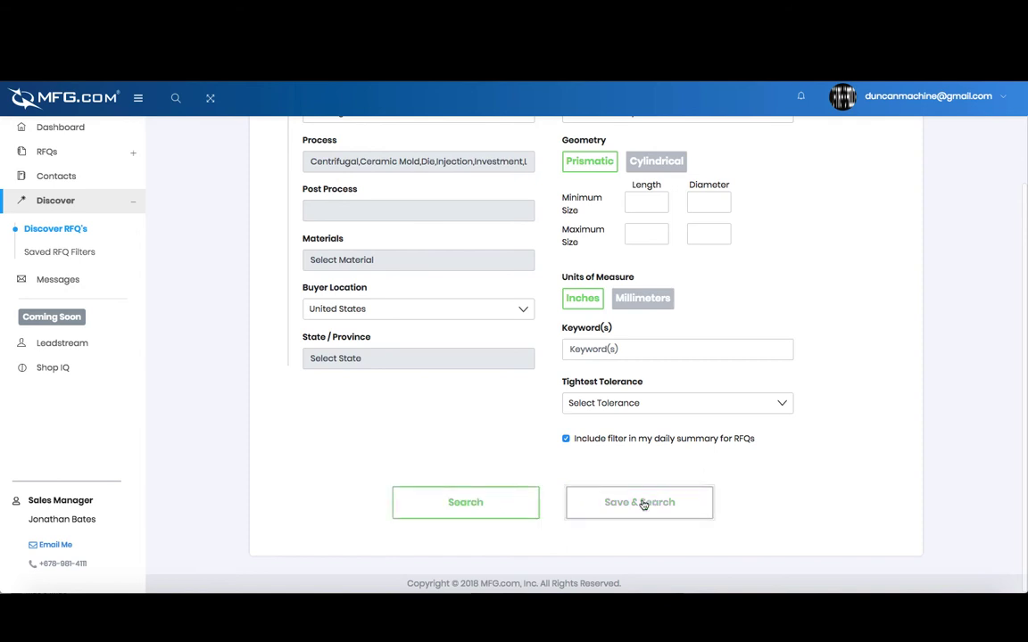
Save the Casting filter and show its matching RFQs on Saved RFQ Filters.
left_click(639, 501)
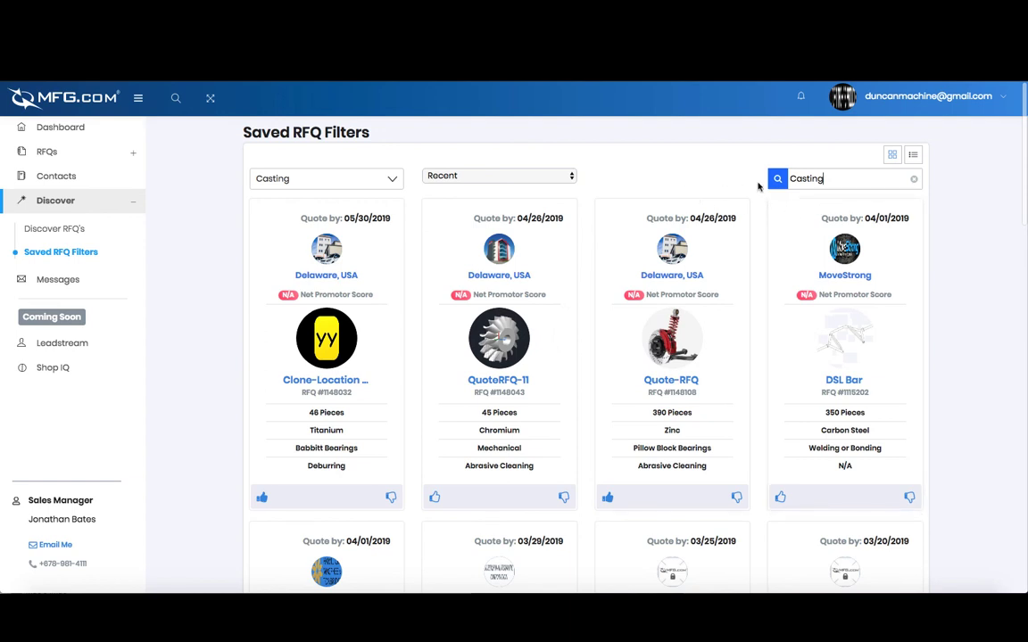
mouse_move(668, 182)
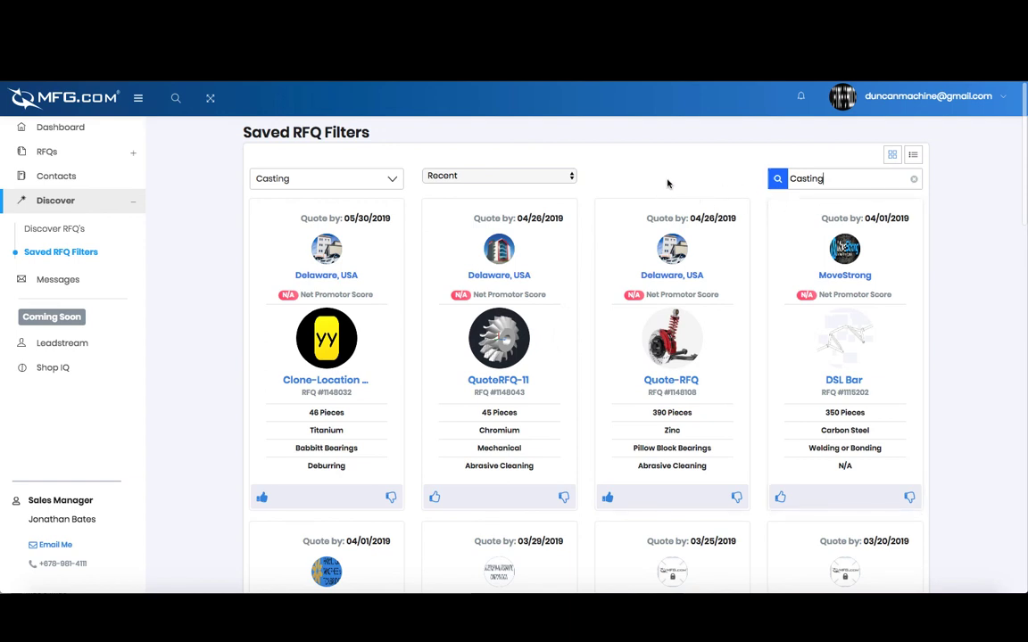